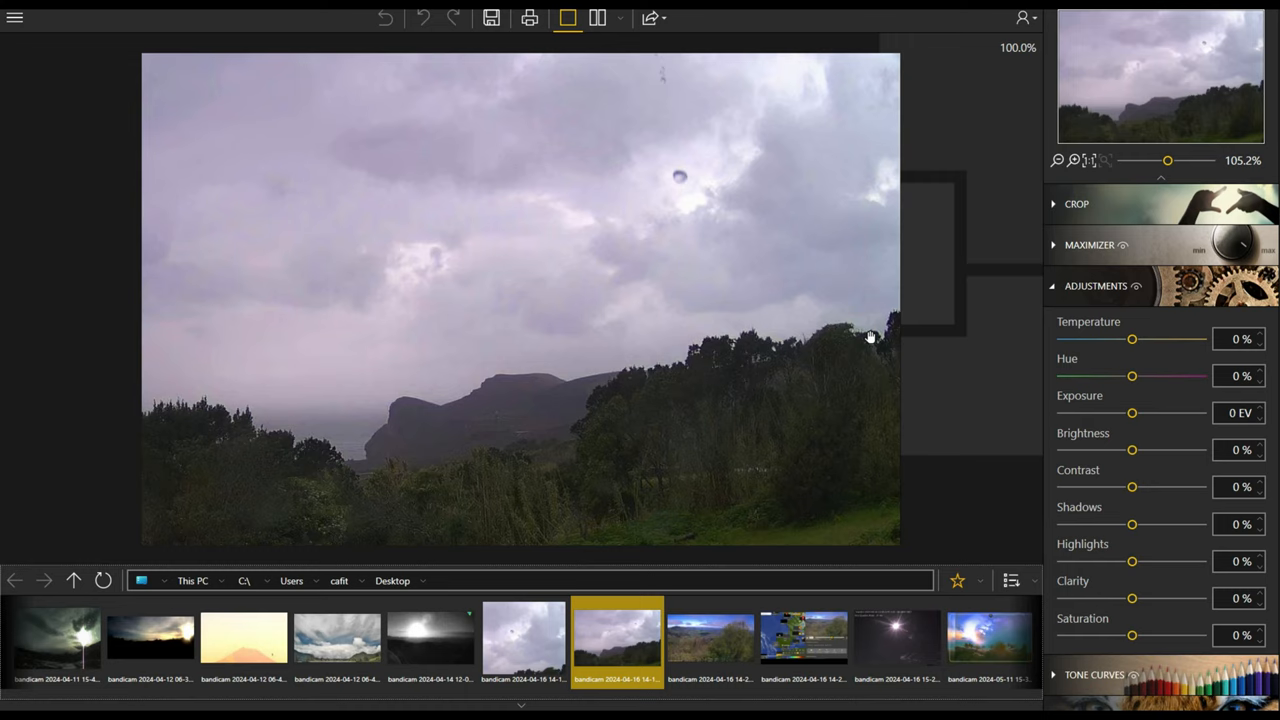
{"action": "mouse_move", "coordinate": [770, 420]}
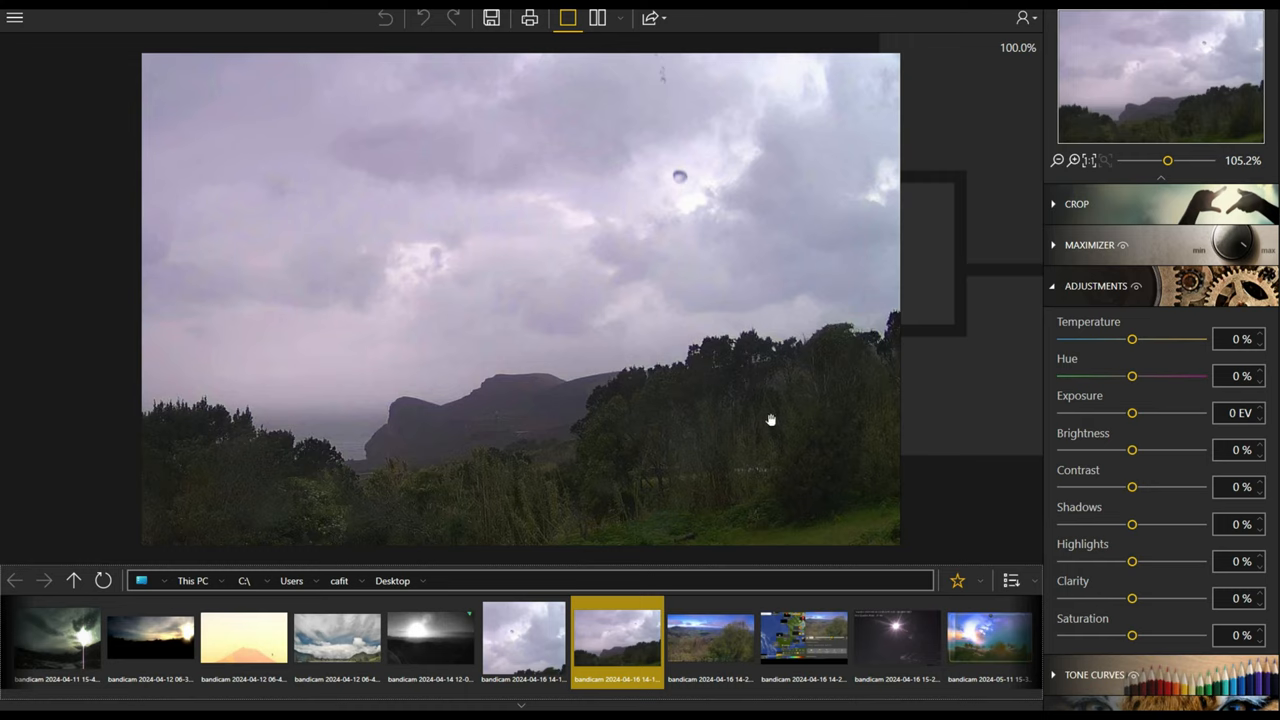
{"action": "mouse_move", "coordinate": [668, 184]}
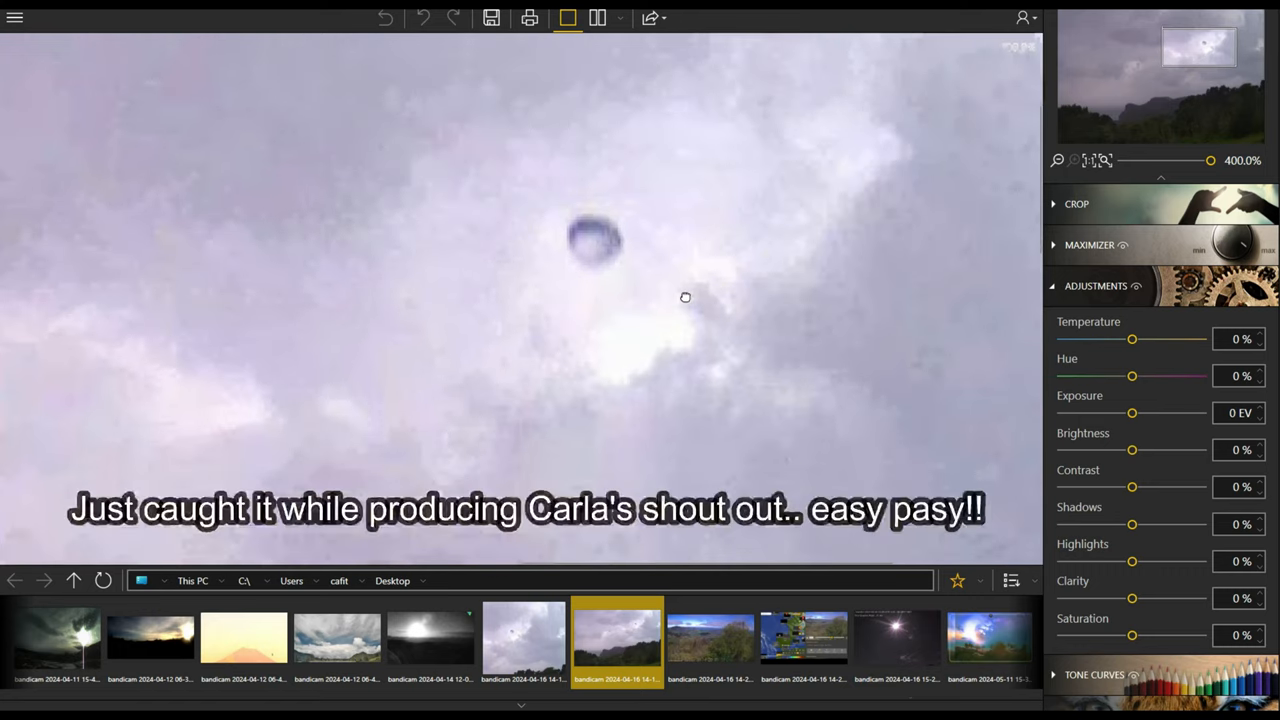
Set enlargement to about 585% (6291 × 4079 px) at 300 ppi resolution
{"action": "left_click", "coordinate": [1088, 244]}
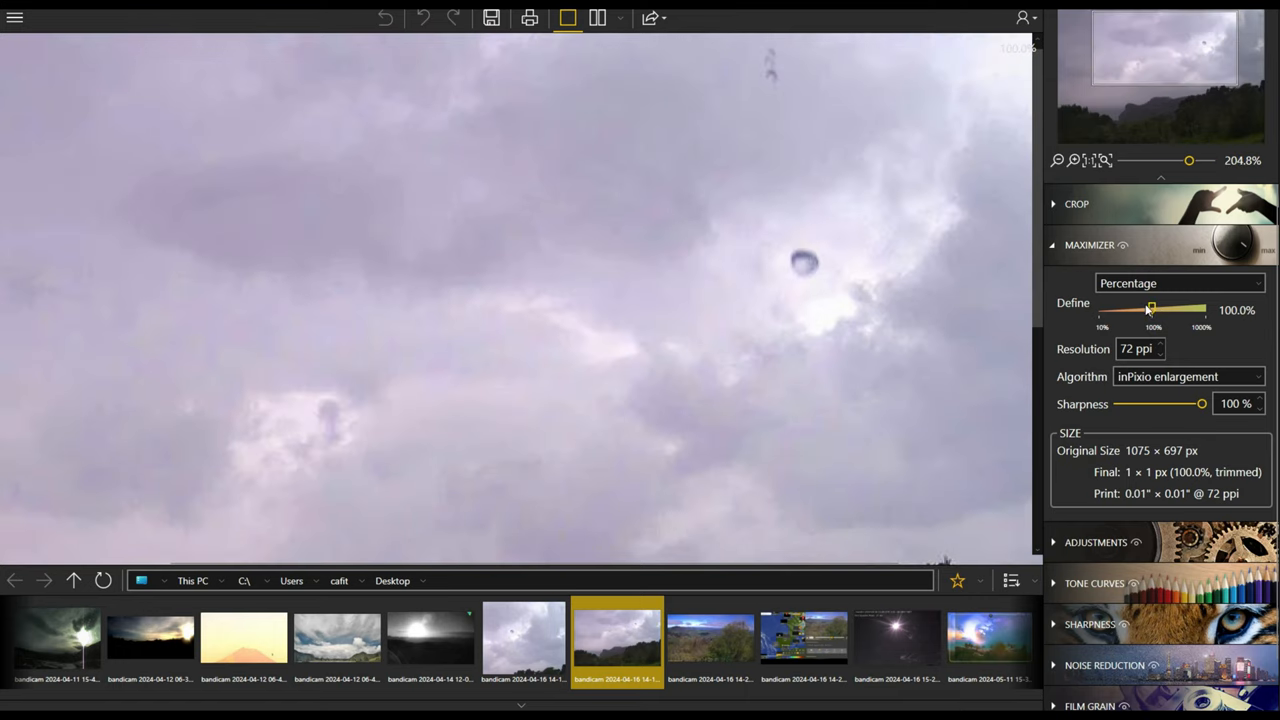
{"action": "left_click_drag", "start_coordinate": [1152, 308], "coordinate": [1186, 310]}
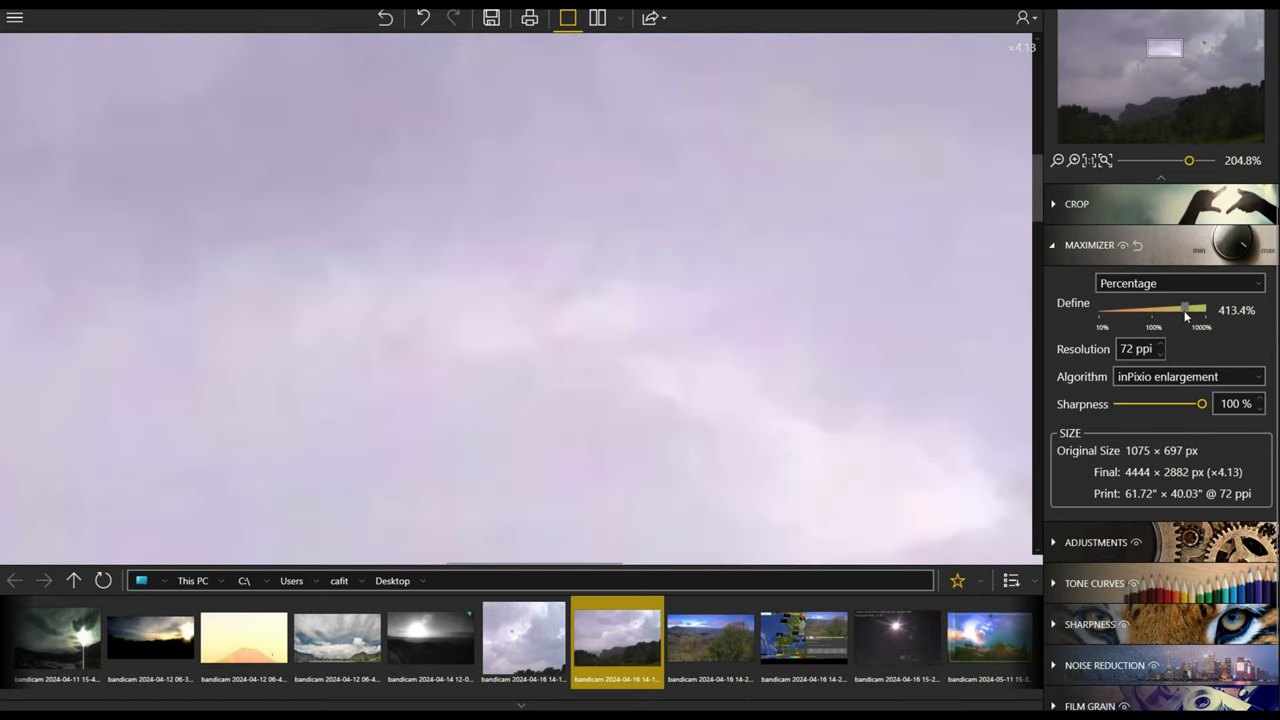
{"action": "left_click_drag", "start_coordinate": [1184, 310], "coordinate": [1196, 310]}
{"action": "type", "text": "3"}
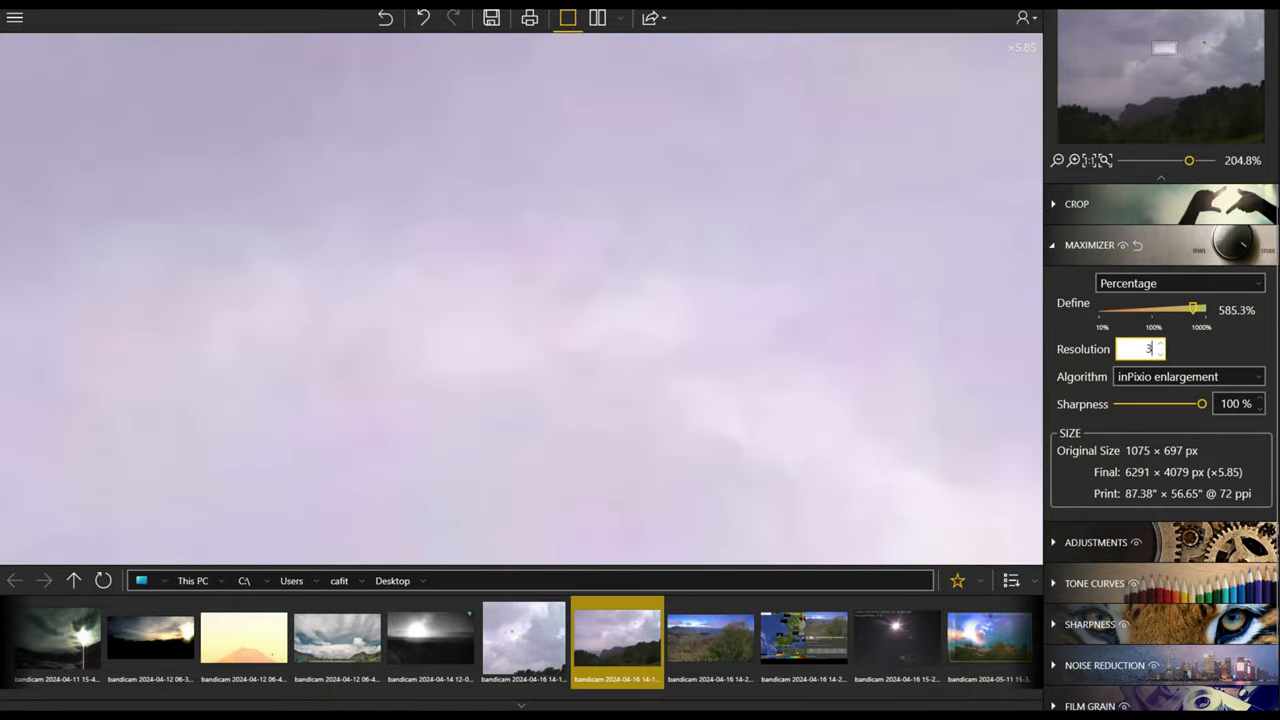
{"action": "type", "text": "00"}
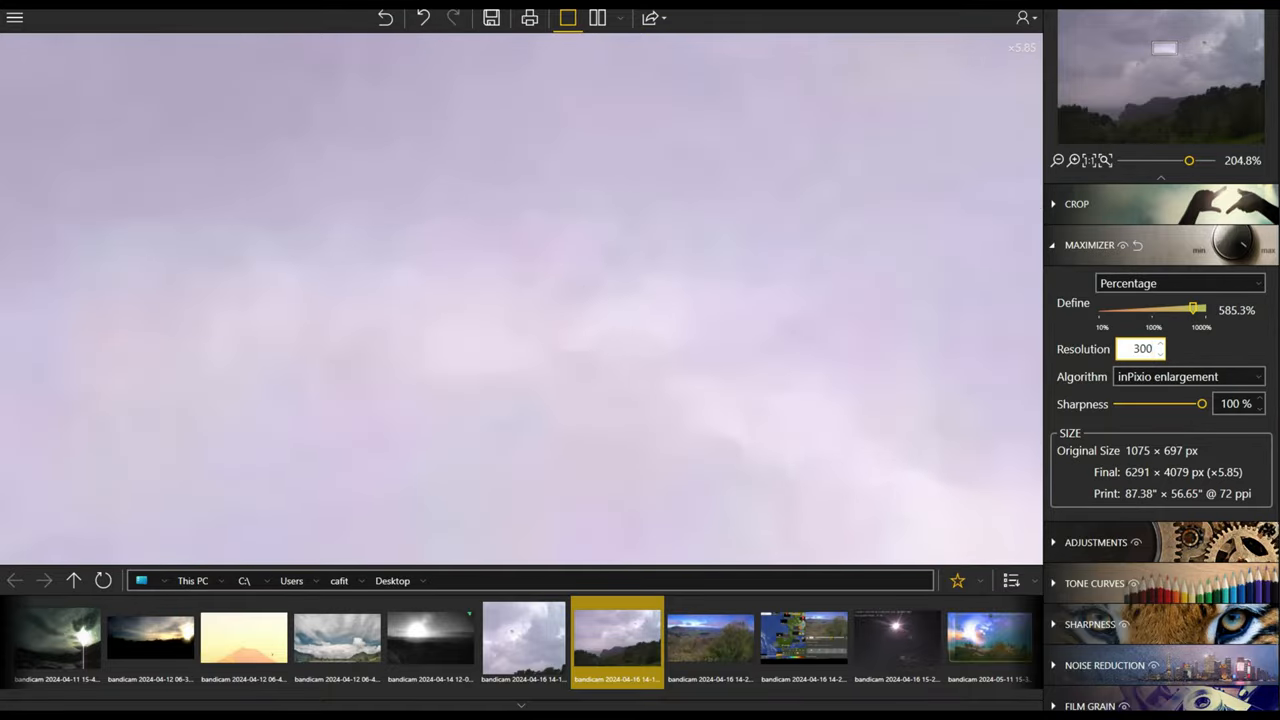
{"action": "left_click", "coordinate": [1140, 348]}
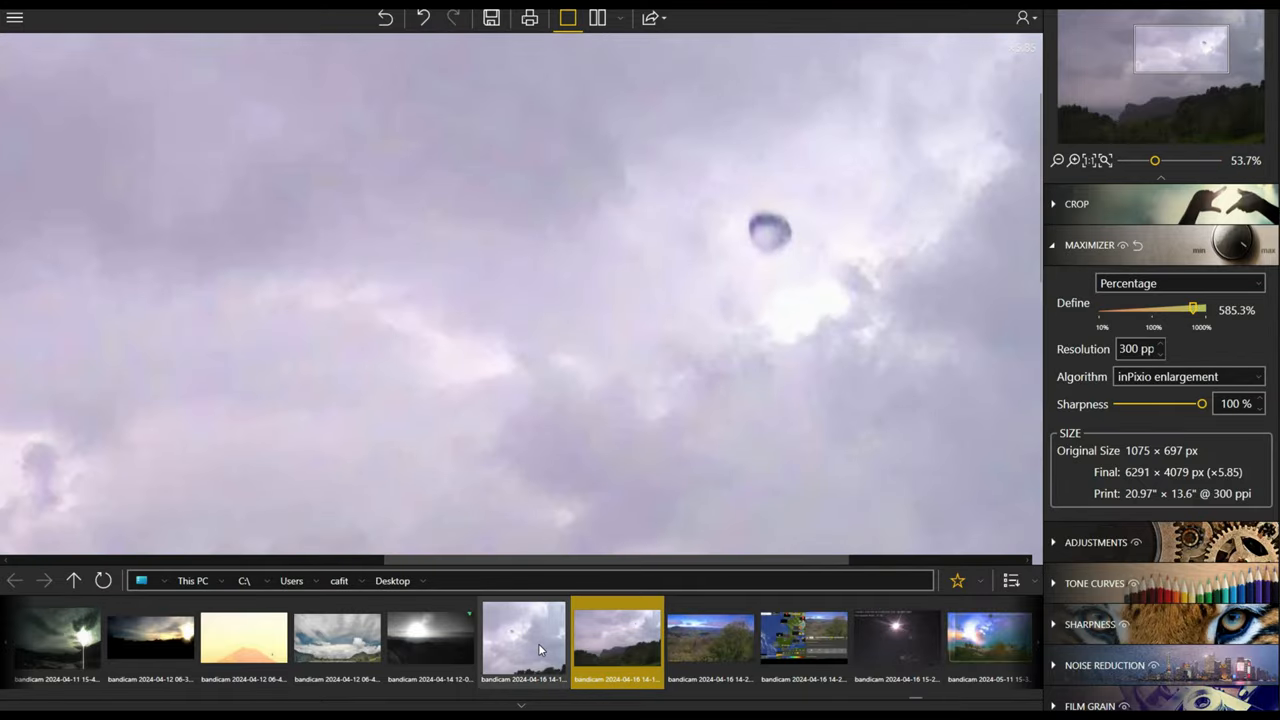
Save the enlarged sky photo as a JPEG to the Desktop and switch to the close-up thumbnail
{"action": "left_click", "coordinate": [524, 640]}
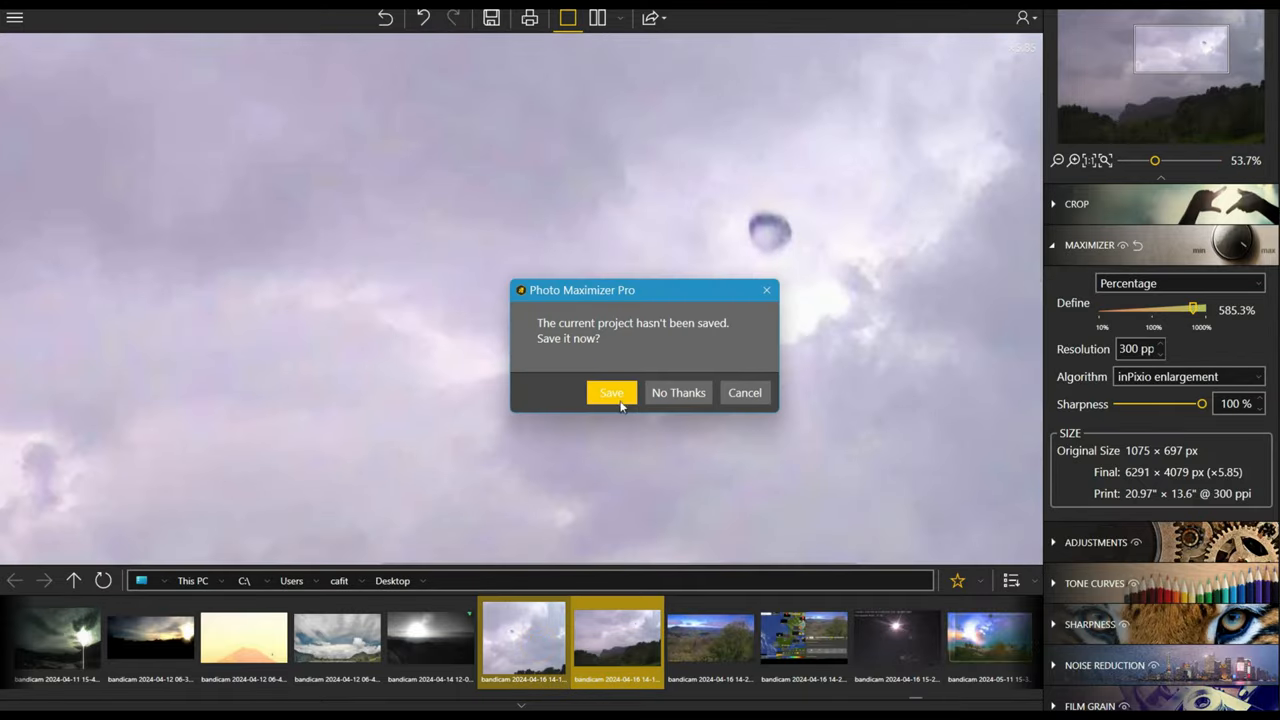
{"action": "left_click", "coordinate": [612, 392]}
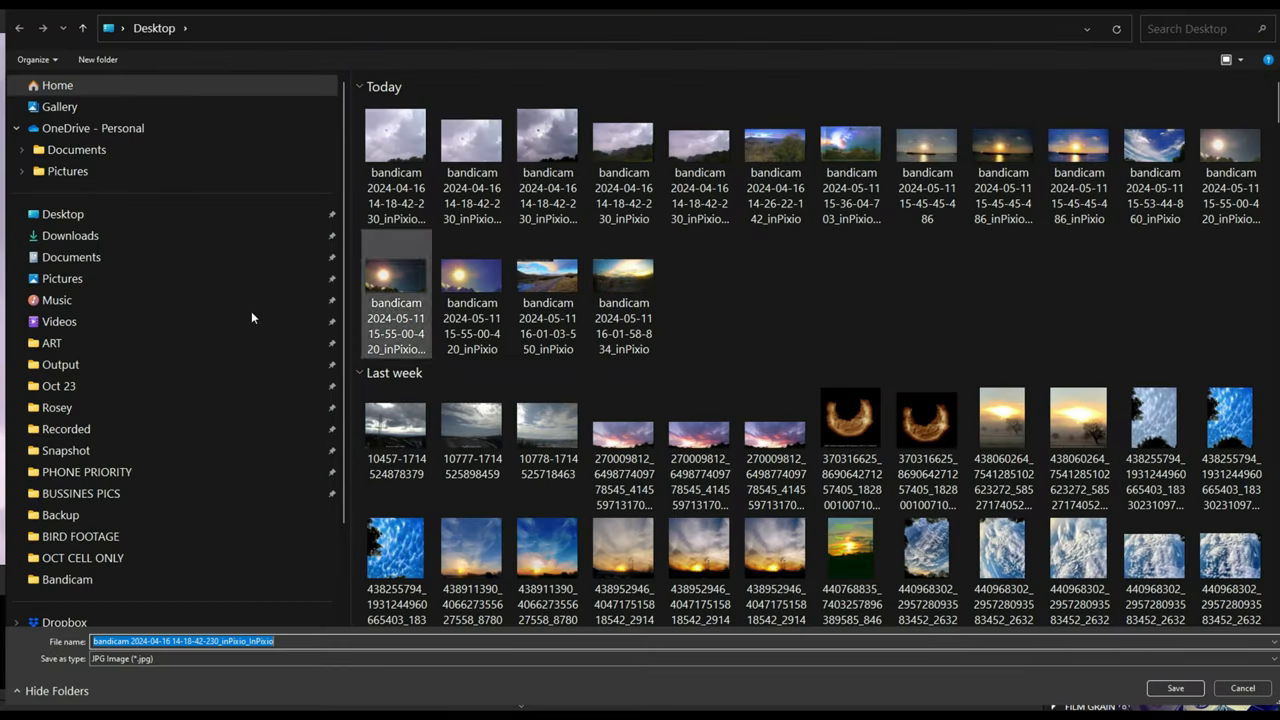
{"action": "left_click", "coordinate": [62, 214]}
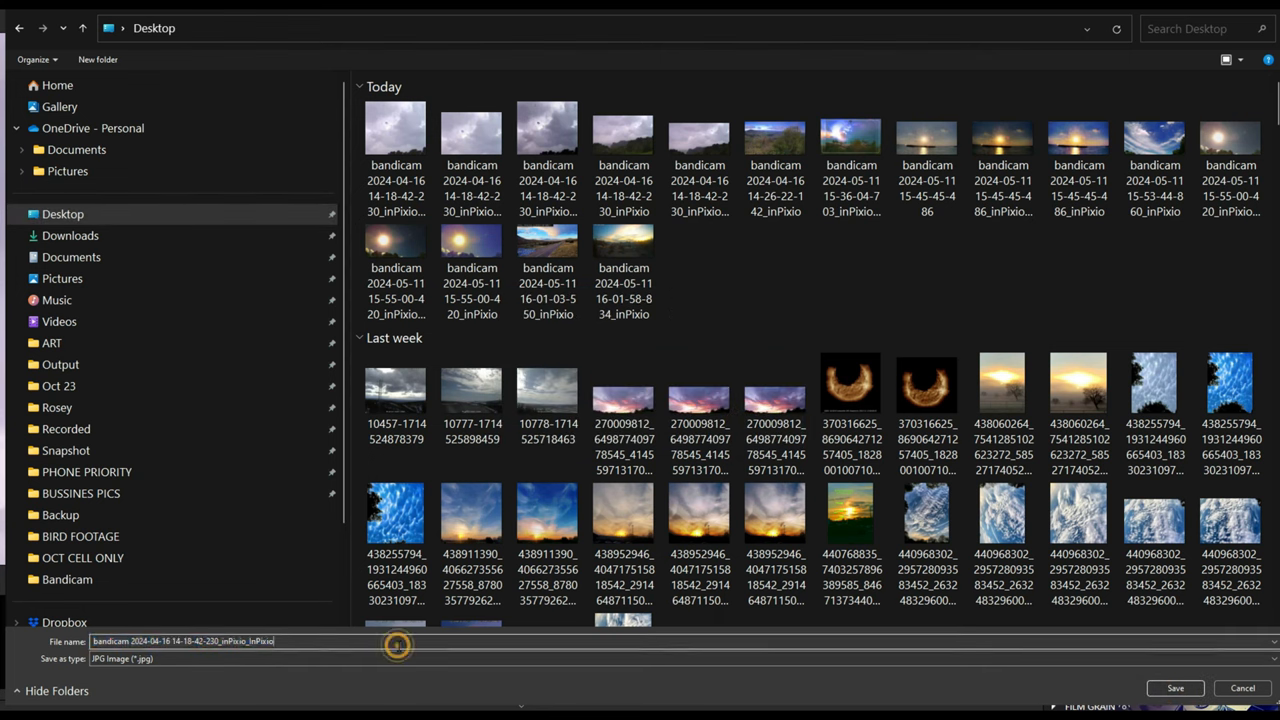
{"action": "type", "text": "gr"}
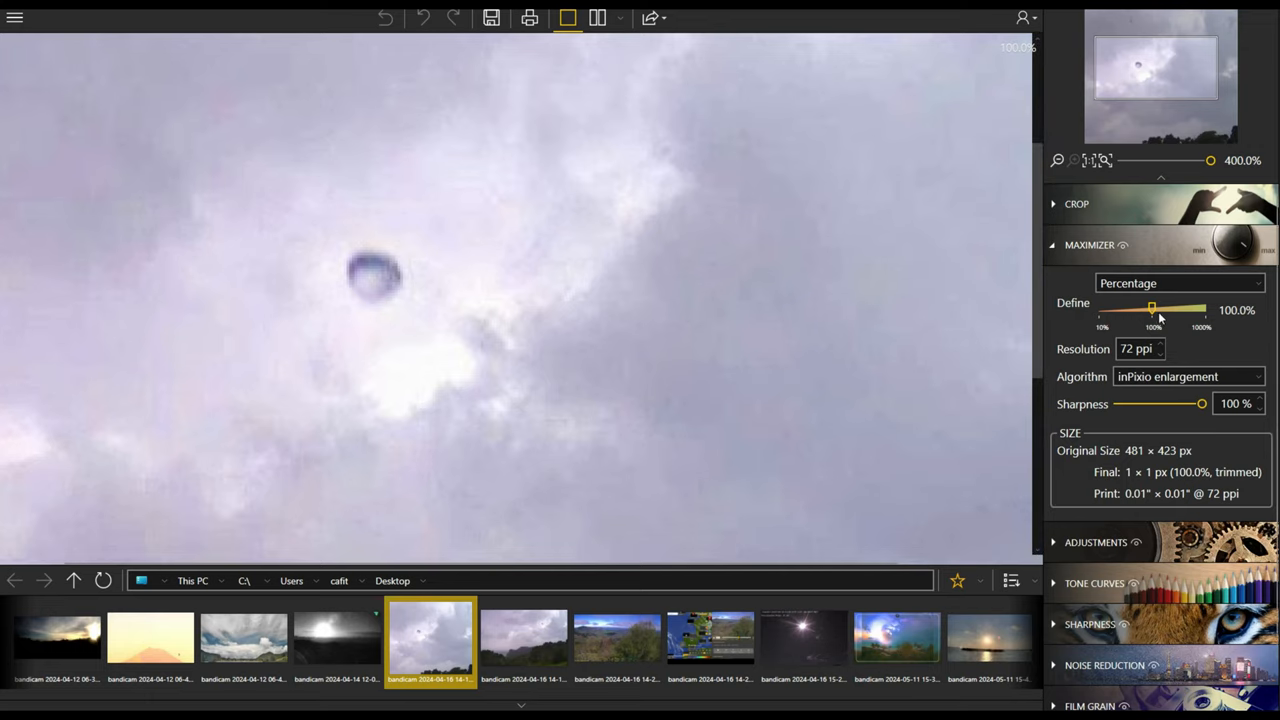
Set the close-up enlargement to 451% (2169 × 1908 px) at 300 ppi
{"action": "left_click_drag", "start_coordinate": [1152, 308], "coordinate": [1188, 308]}
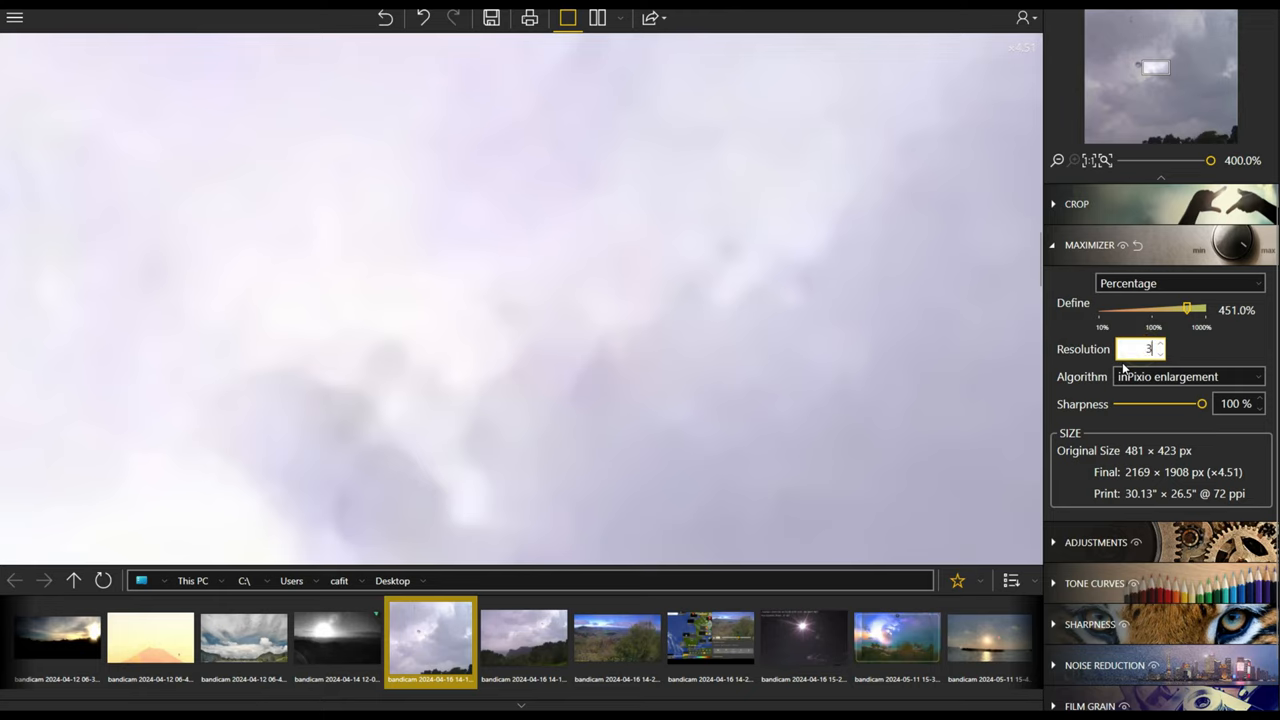
{"action": "type", "text": "300"}
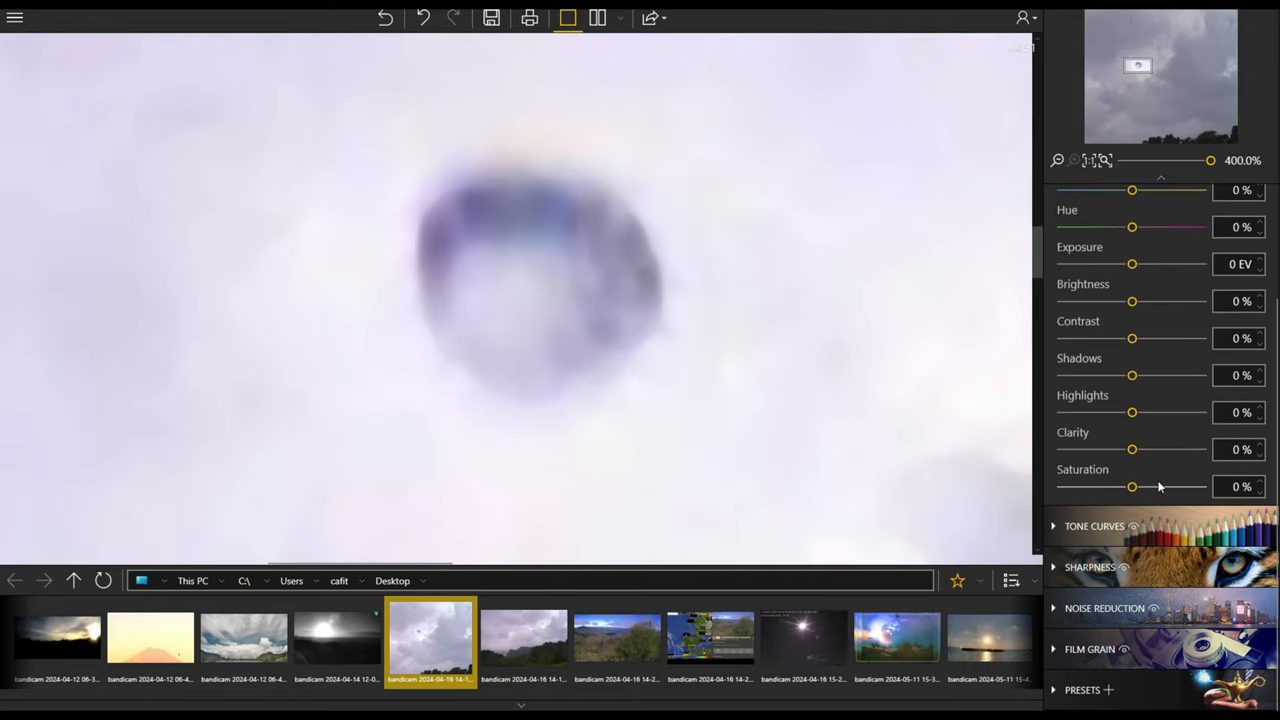
Raise Clarity on the close-up to +75%
{"action": "left_click", "coordinate": [1132, 448]}
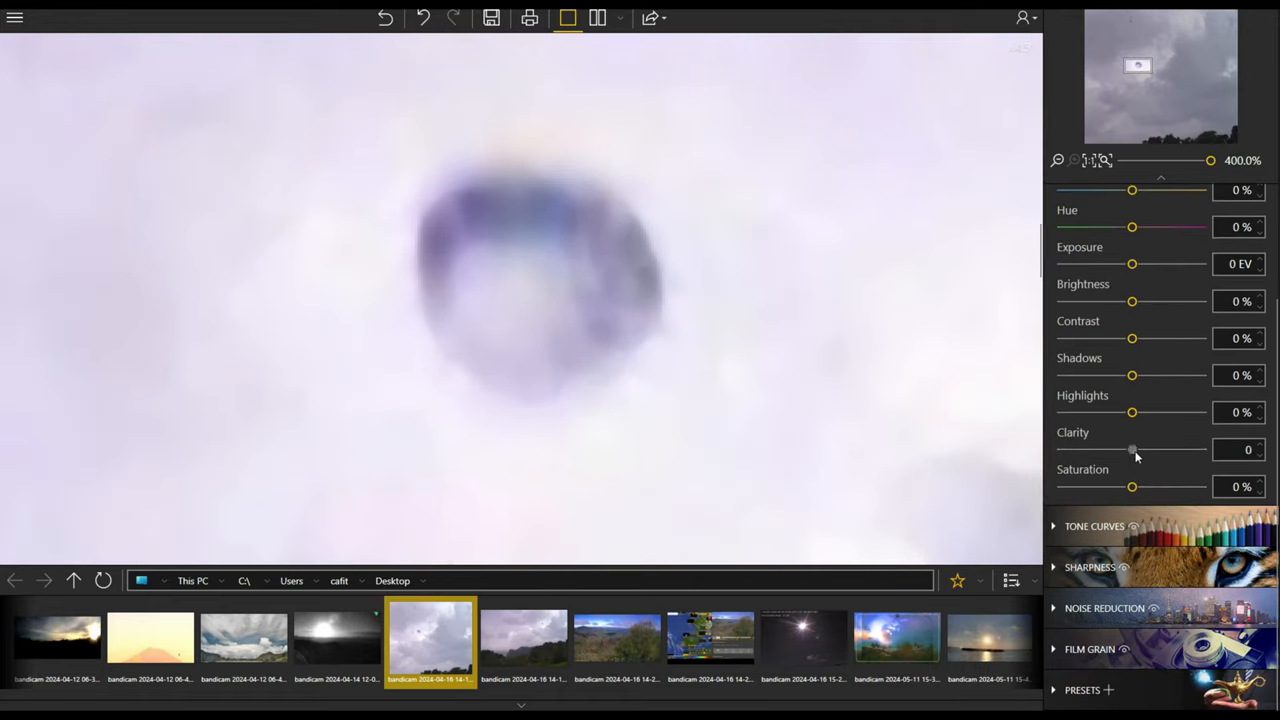
{"action": "left_click_drag", "start_coordinate": [1132, 448], "coordinate": [1186, 448]}
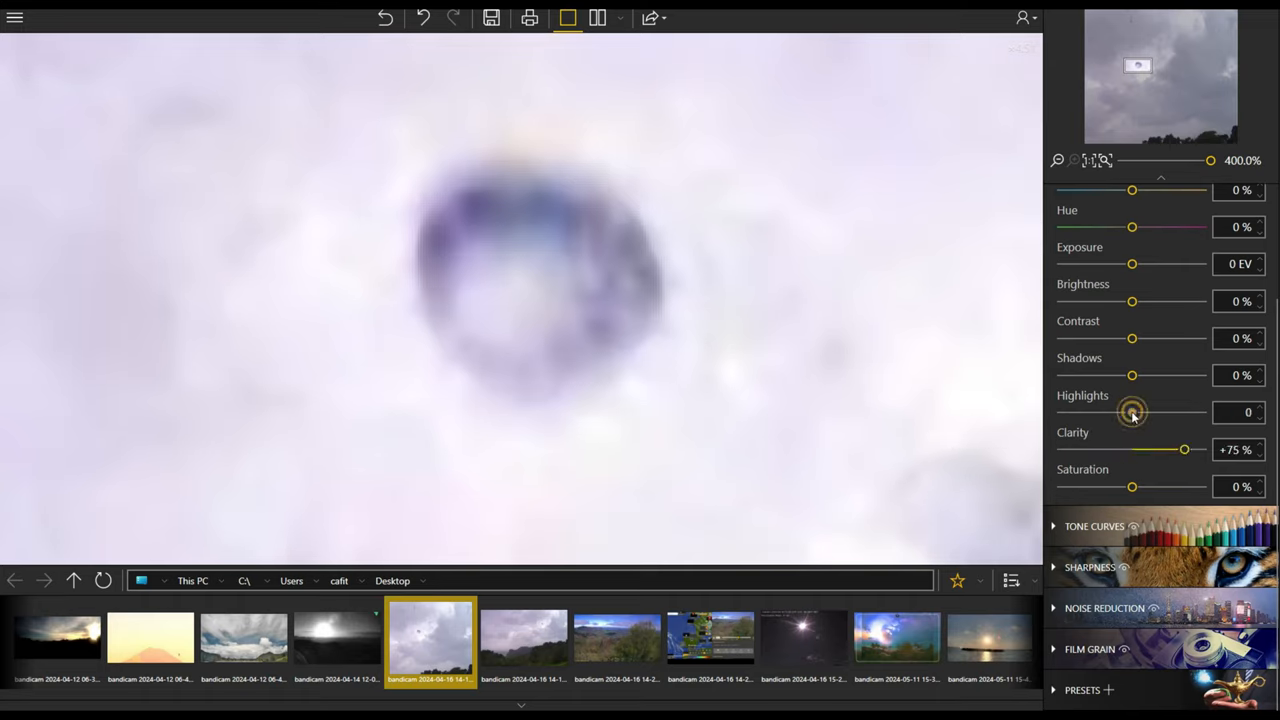
Sweep Highlights from -100% to +100% and settle at +26%
{"action": "left_click_drag", "start_coordinate": [1132, 412], "coordinate": [1084, 412]}
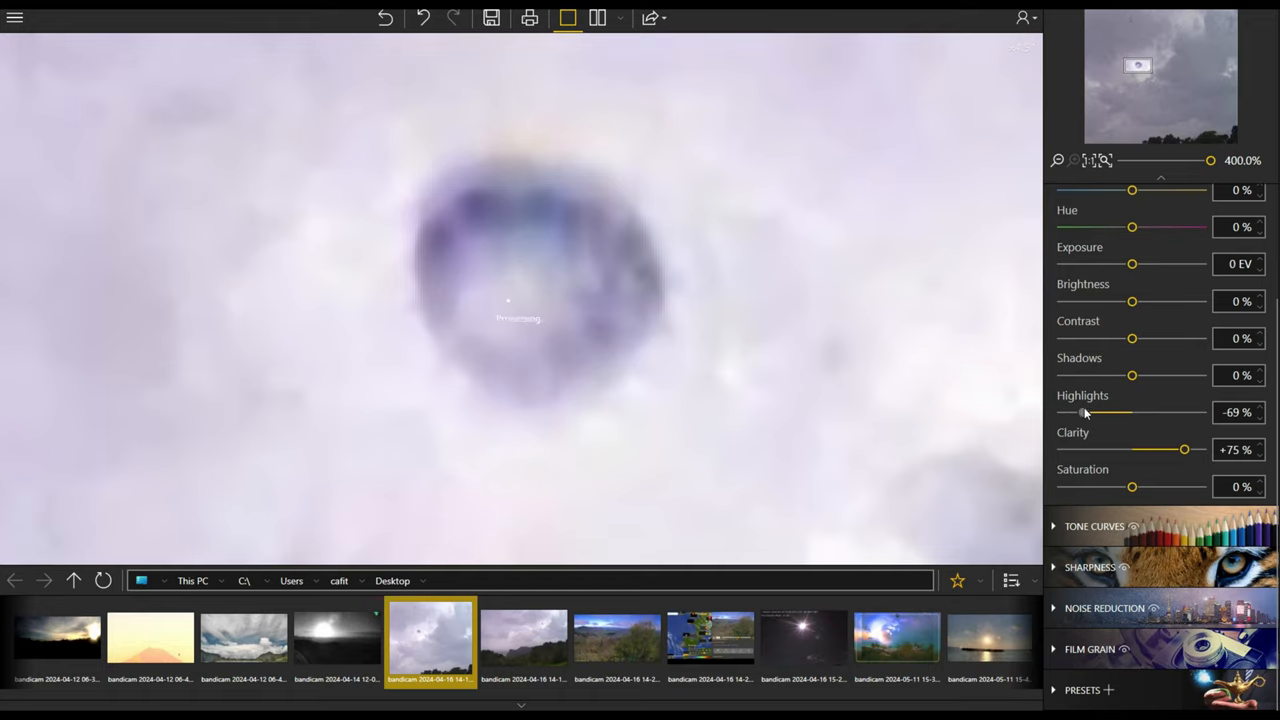
{"action": "left_click_drag", "start_coordinate": [1110, 412], "coordinate": [1060, 412]}
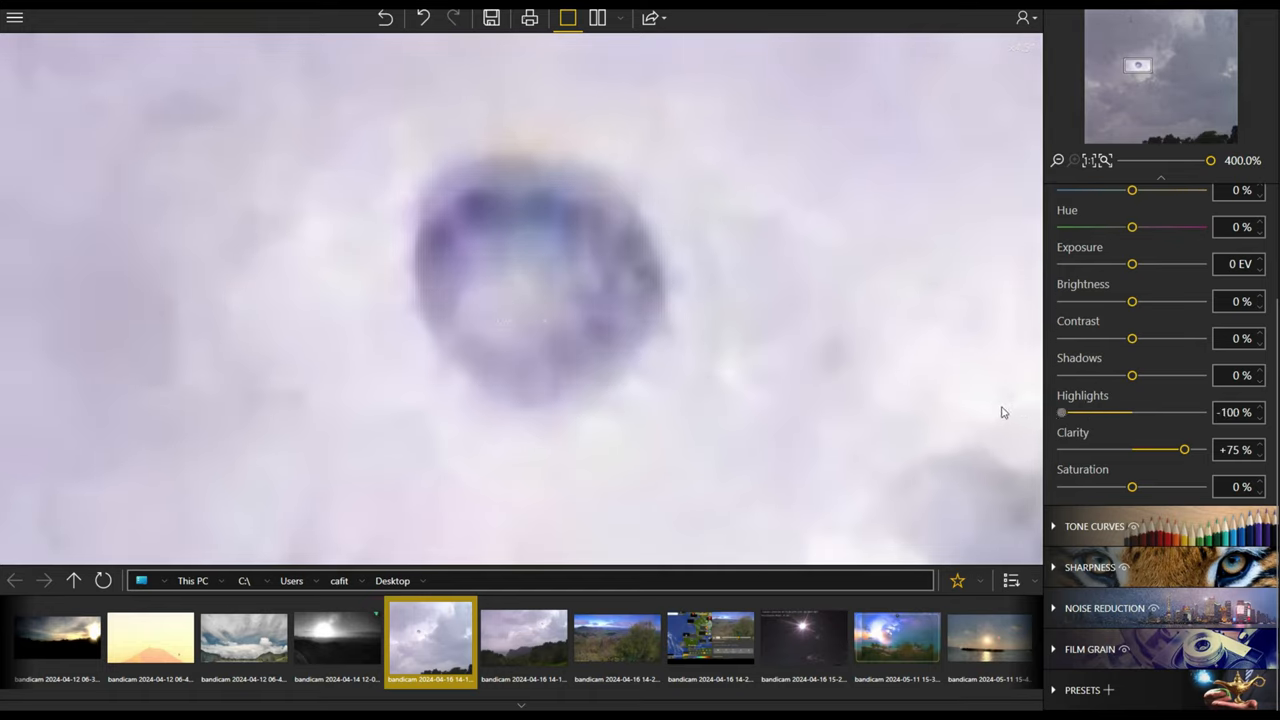
{"action": "left_click_drag", "start_coordinate": [1062, 412], "coordinate": [1100, 412]}
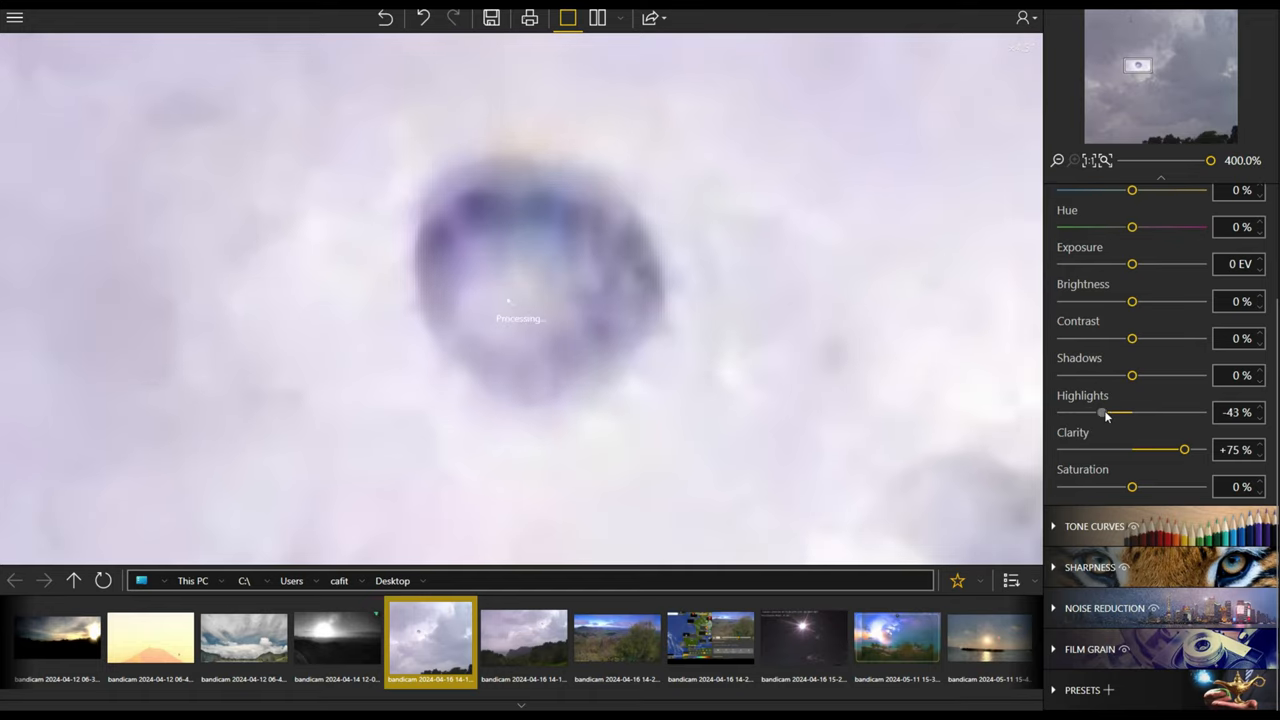
{"action": "left_click_drag", "start_coordinate": [1102, 412], "coordinate": [1200, 412]}
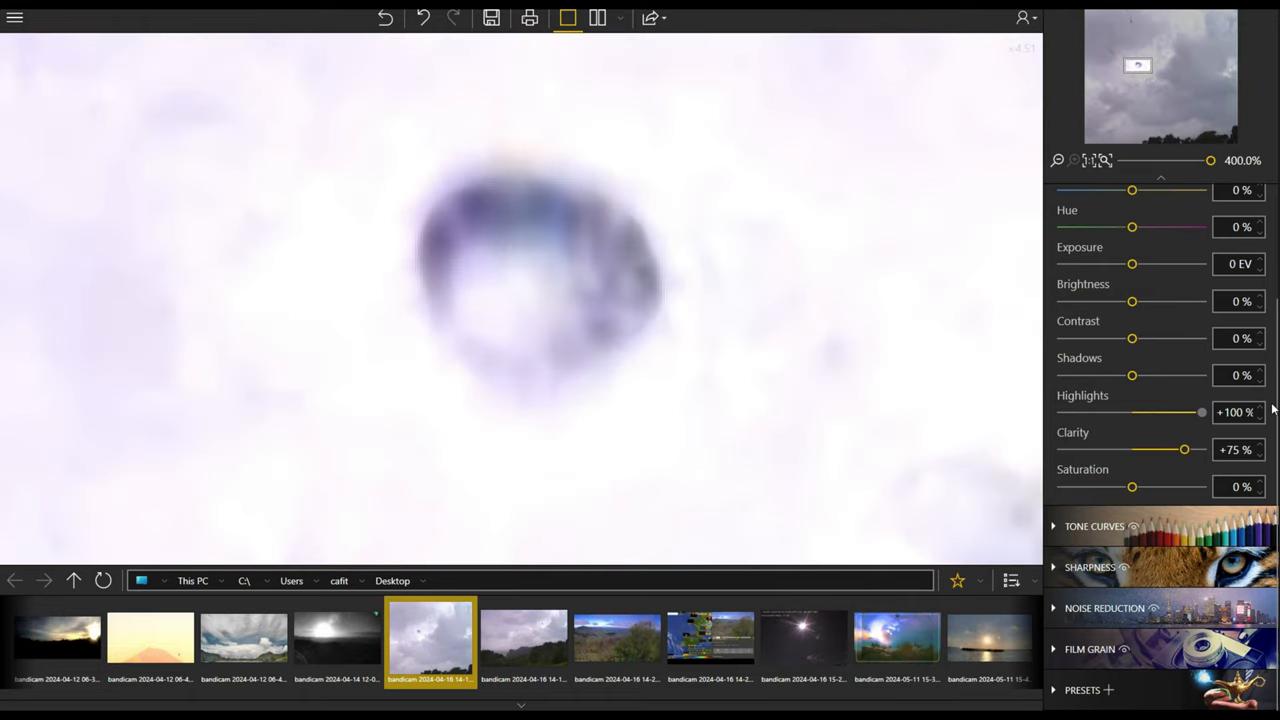
{"action": "left_click_drag", "start_coordinate": [1200, 412], "coordinate": [1148, 412]}
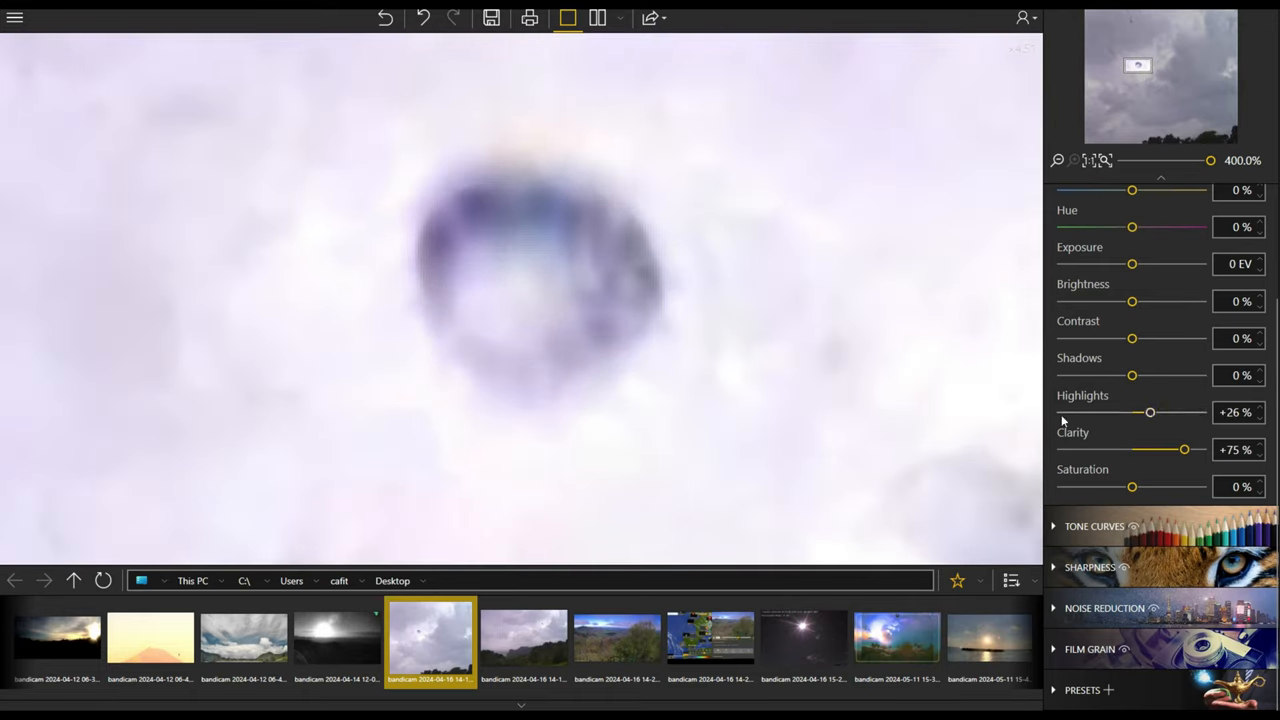
{"action": "left_click_drag", "start_coordinate": [1210, 160], "coordinate": [1132, 160]}
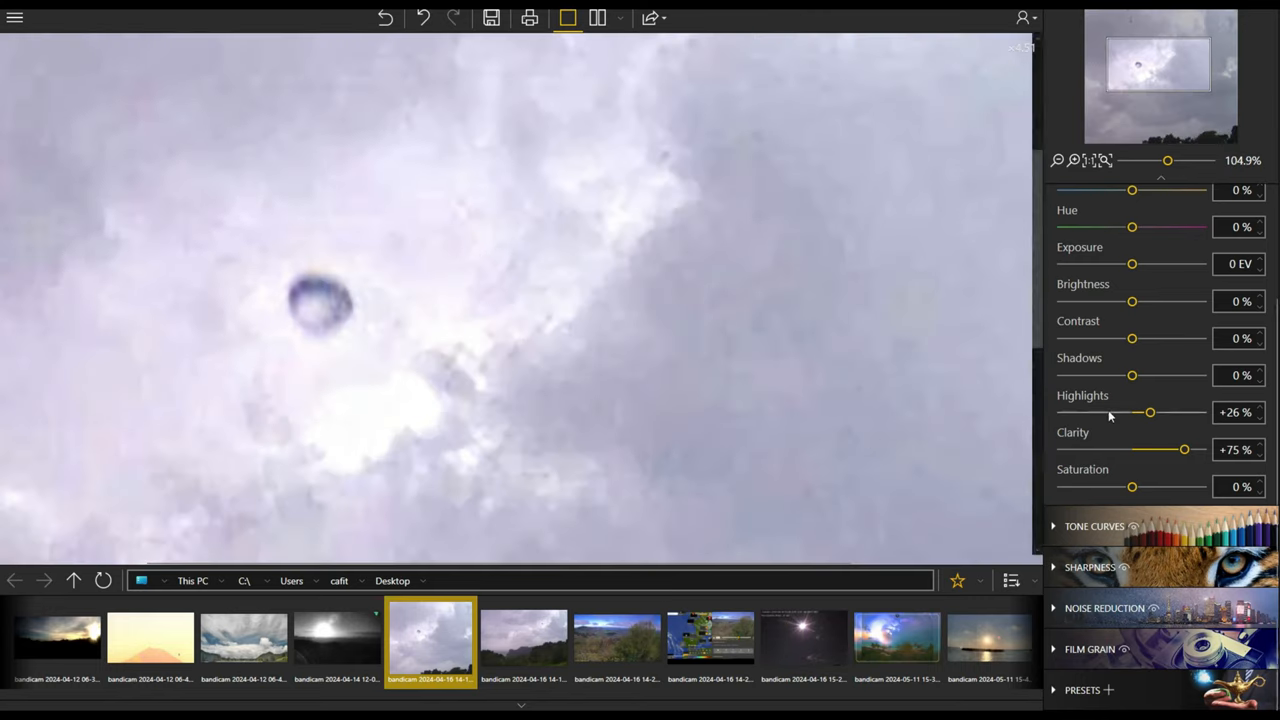
Darken Shadows to -86%, then switch to the next photo discarding the close-up's changes
{"action": "left_click_drag", "start_coordinate": [1132, 376], "coordinate": [1110, 376]}
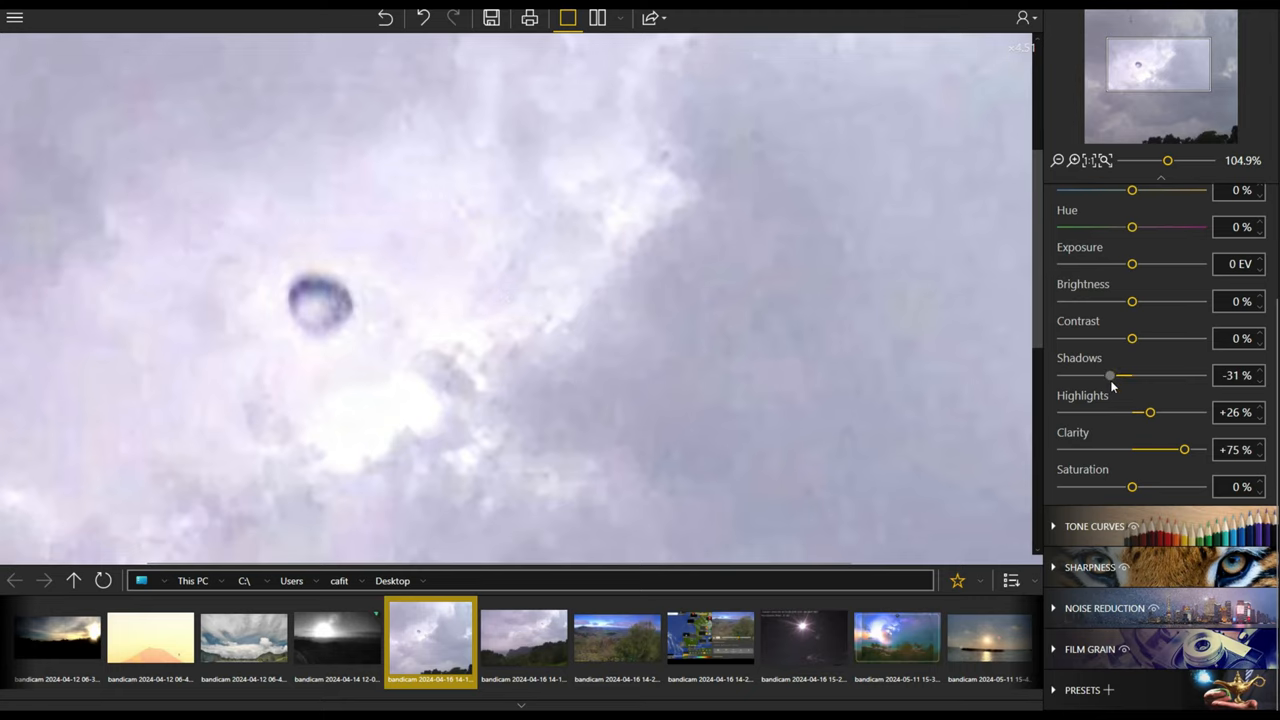
{"action": "left_click_drag", "start_coordinate": [1110, 376], "coordinate": [1072, 376]}
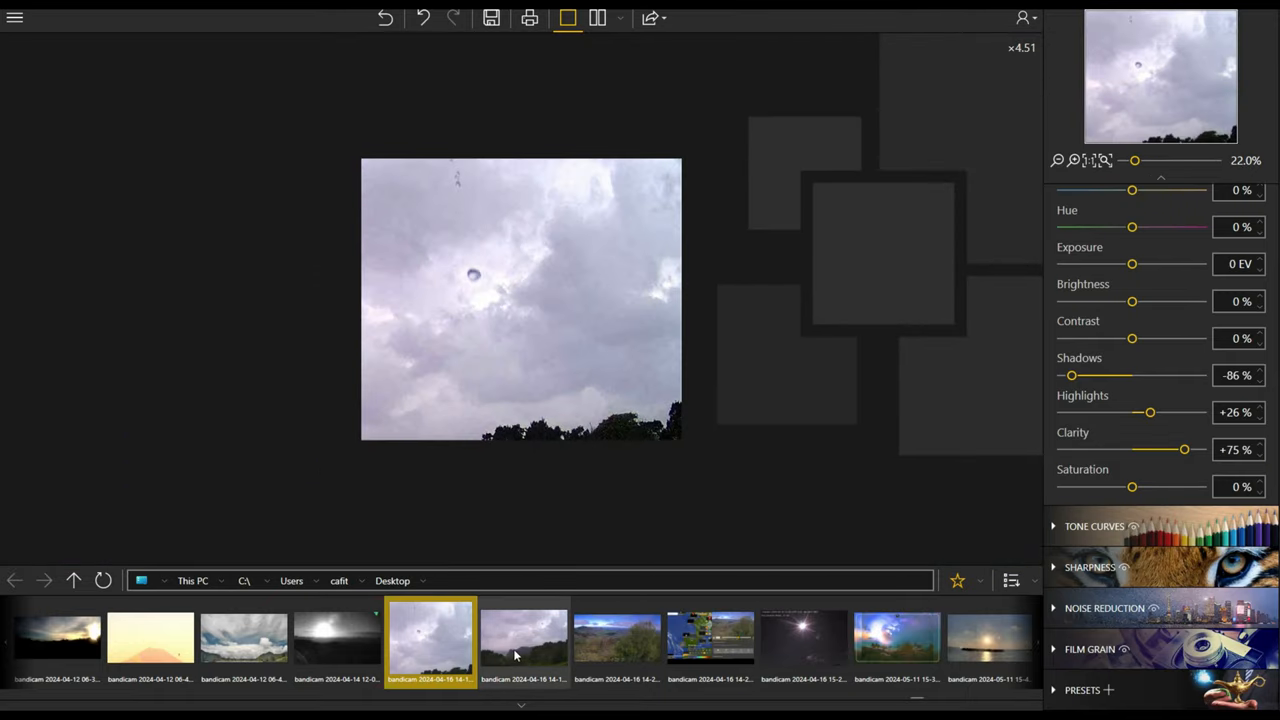
{"action": "left_click", "coordinate": [524, 640]}
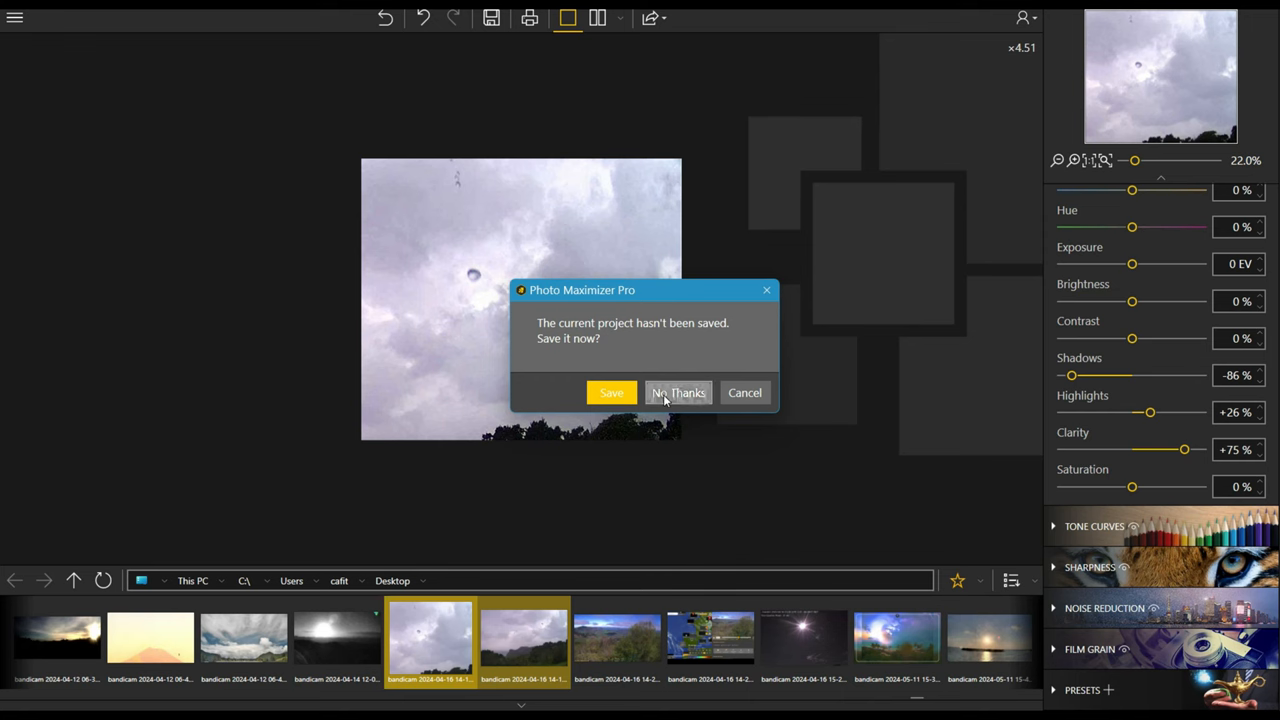
{"action": "left_click", "coordinate": [678, 392]}
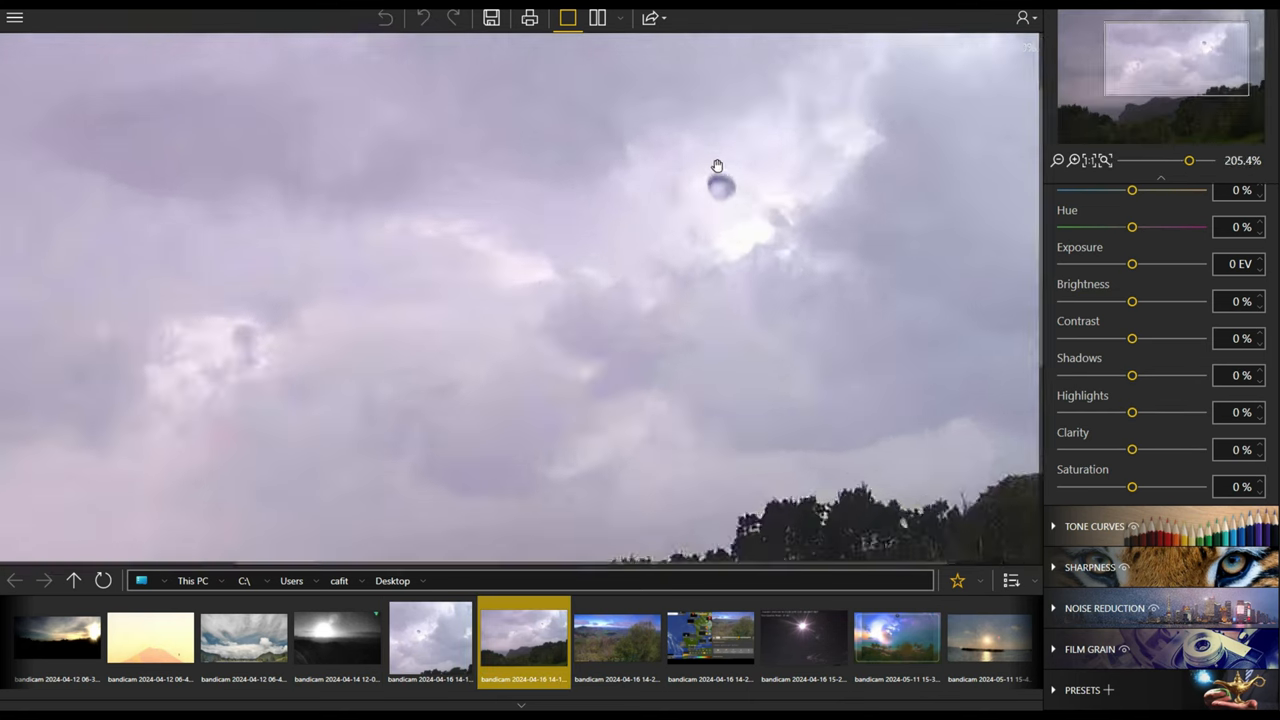